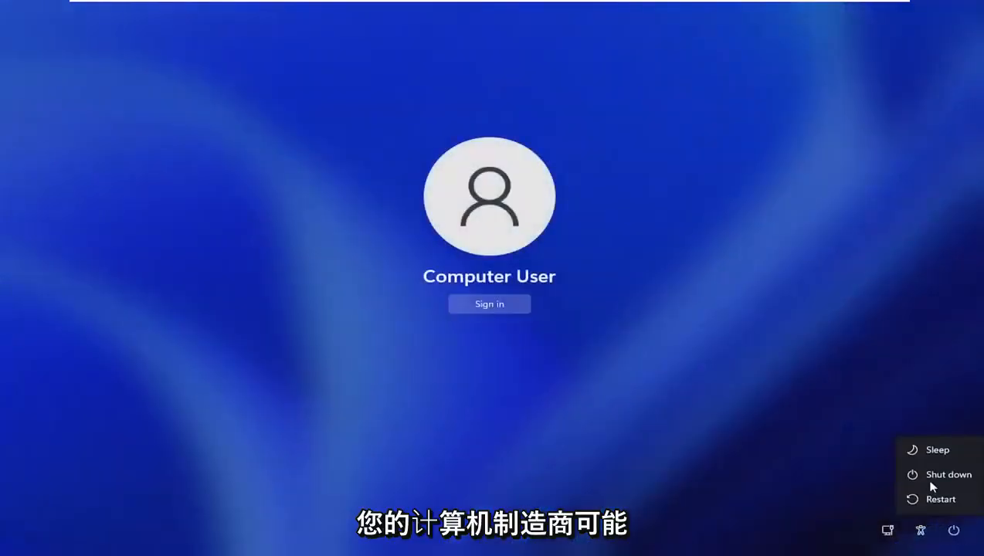
{"action": "mouse_move", "coordinate": [929, 509]}
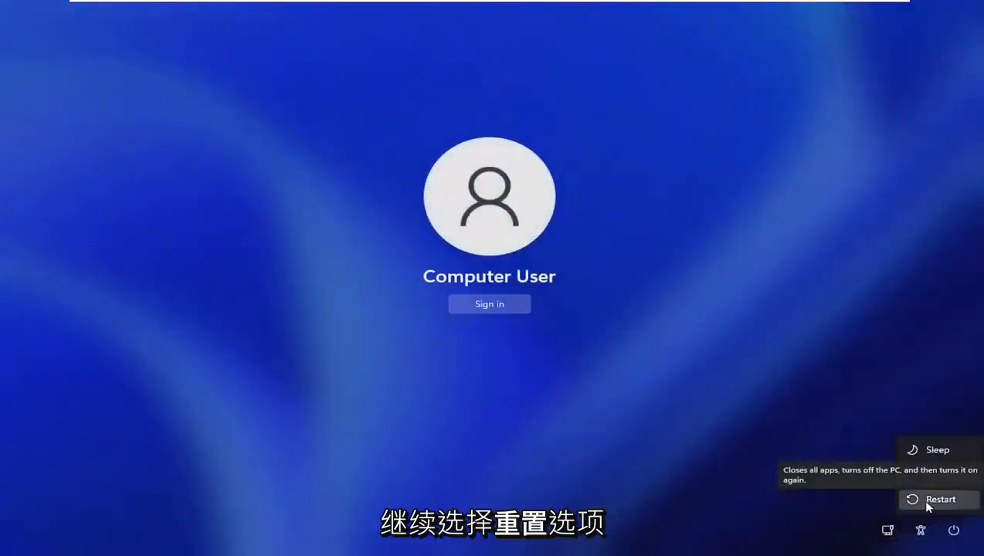
Restart the PC from the Windows 11 sign-in screen's power menu
{"action": "left_click", "coordinate": [929, 500]}
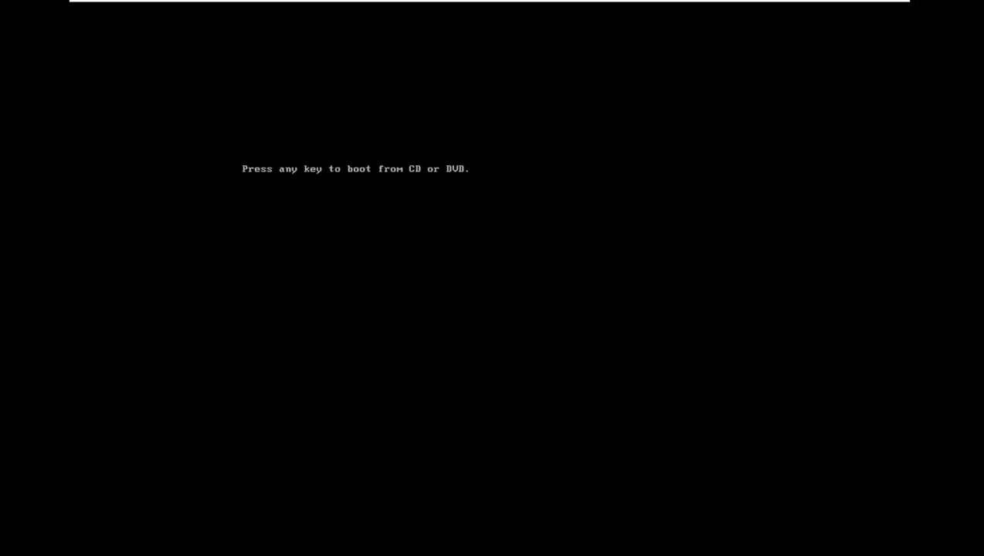
Press a key at the boot prompt to start from the installation disc
{"action": "key", "text": "enter"}
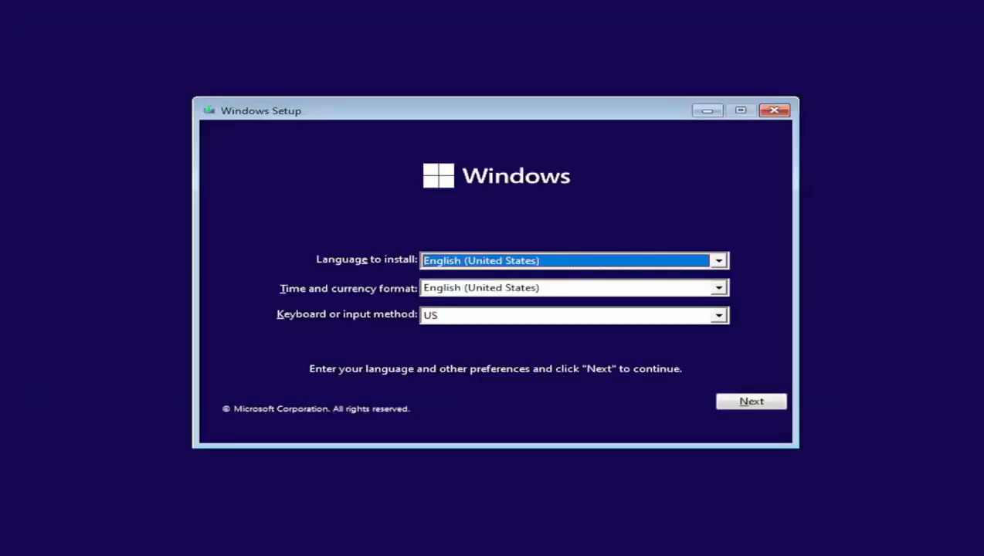
Open an administrator command prompt over the Windows Setup language screen with Shift+F10
{"action": "key", "text": "shift+f10"}
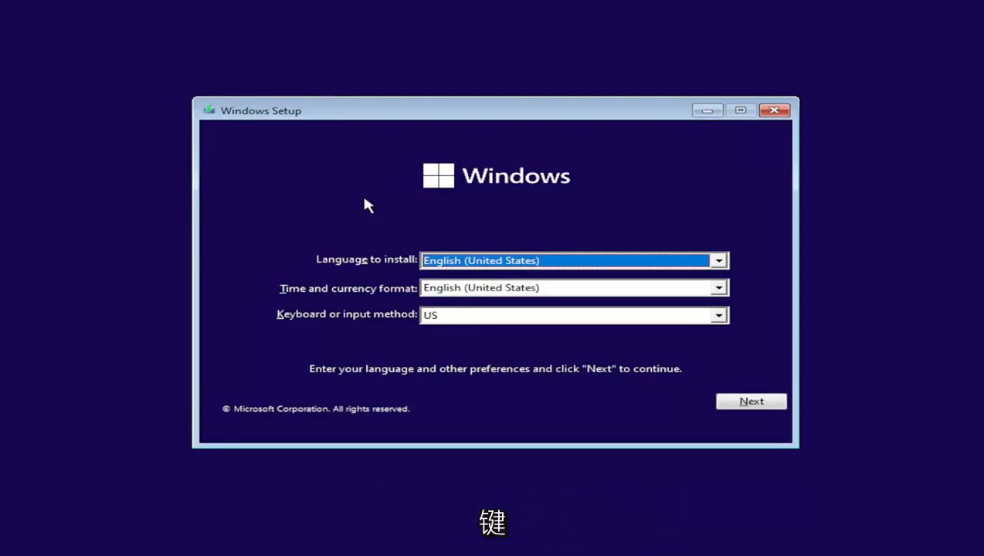
{"action": "key", "text": "shift+f10"}
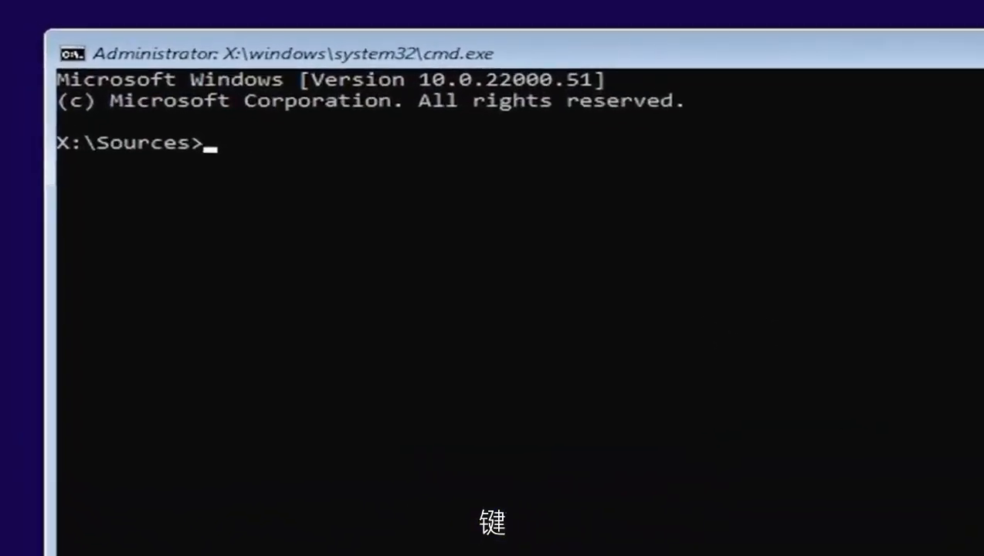
Start DiskPart and run 'list volume' to show the four volumes
{"action": "type", "text": "d"}
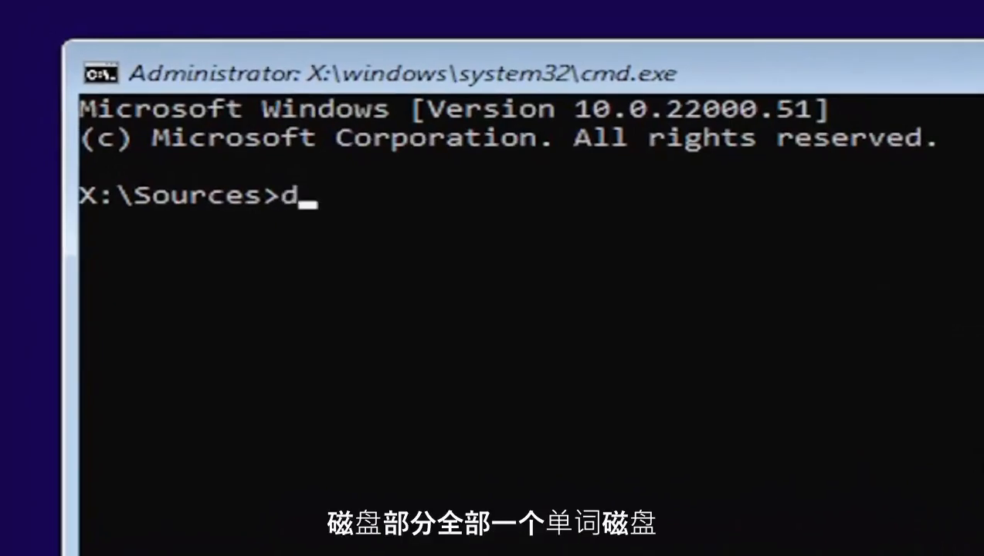
{"action": "type", "text": "isk"}
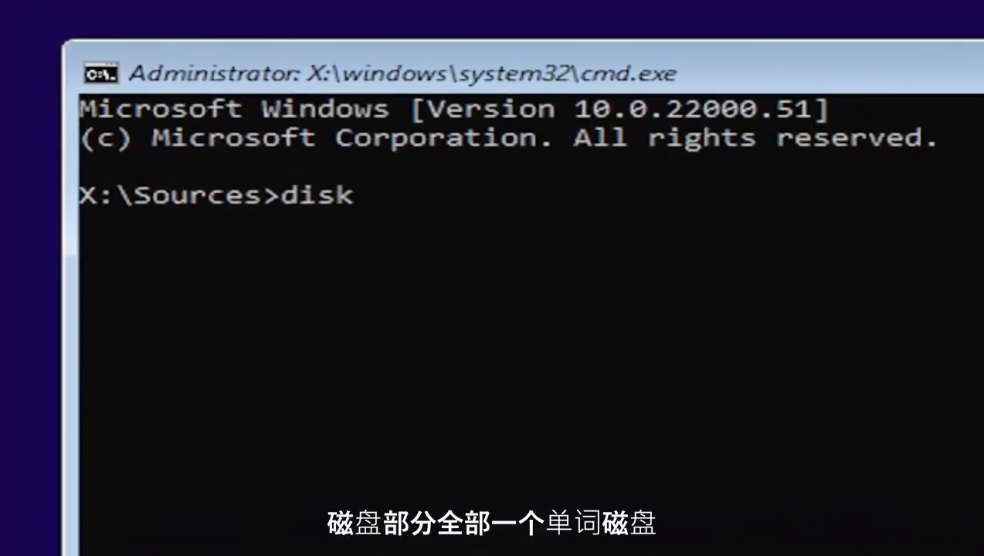
{"action": "type", "text": "part"}
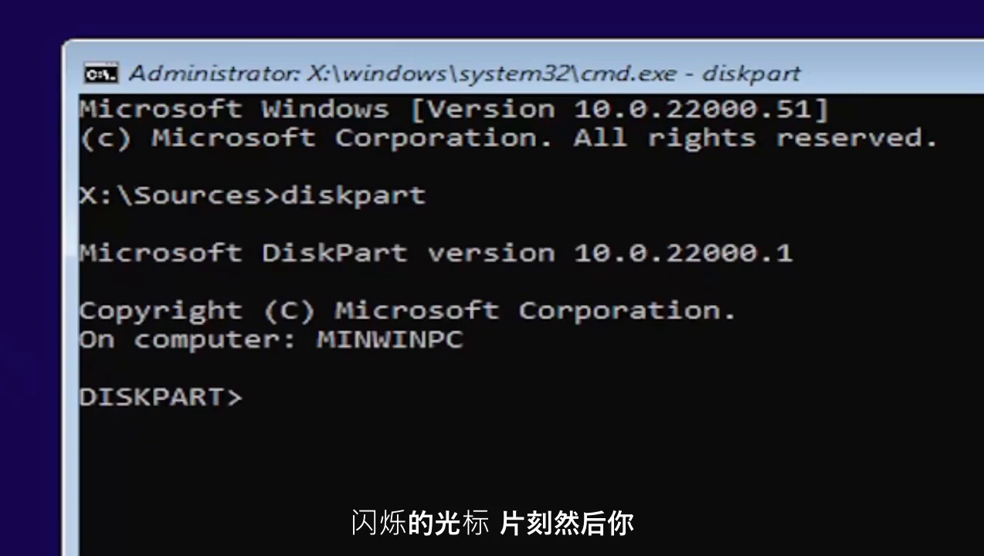
{"action": "type", "text": "list vol"}
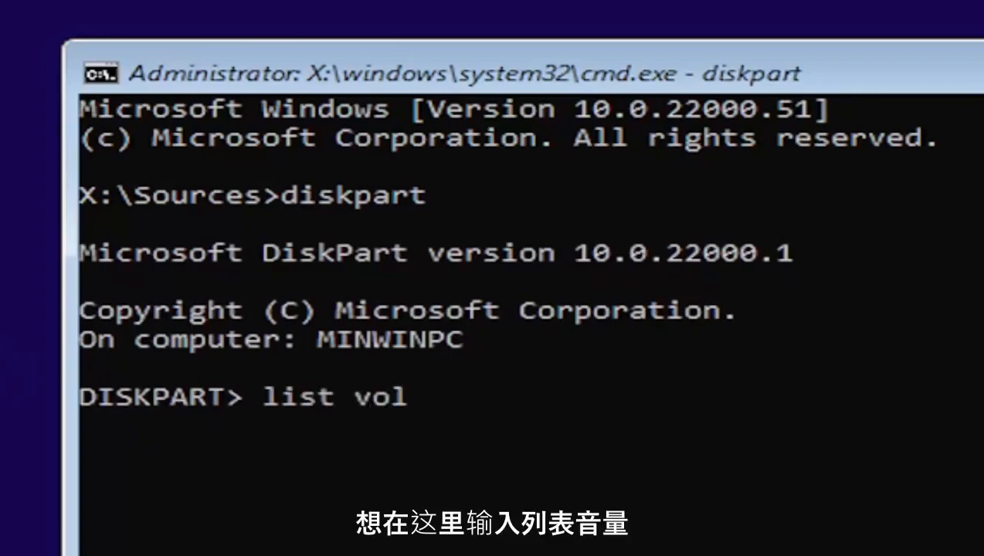
{"action": "type", "text": "ume"}
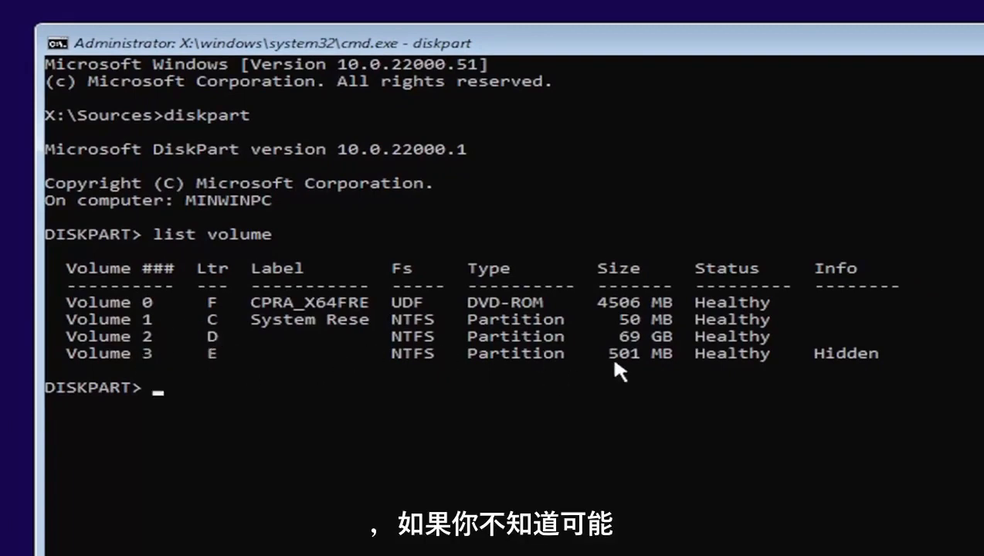
{"action": "mouse_move", "coordinate": [635, 310]}
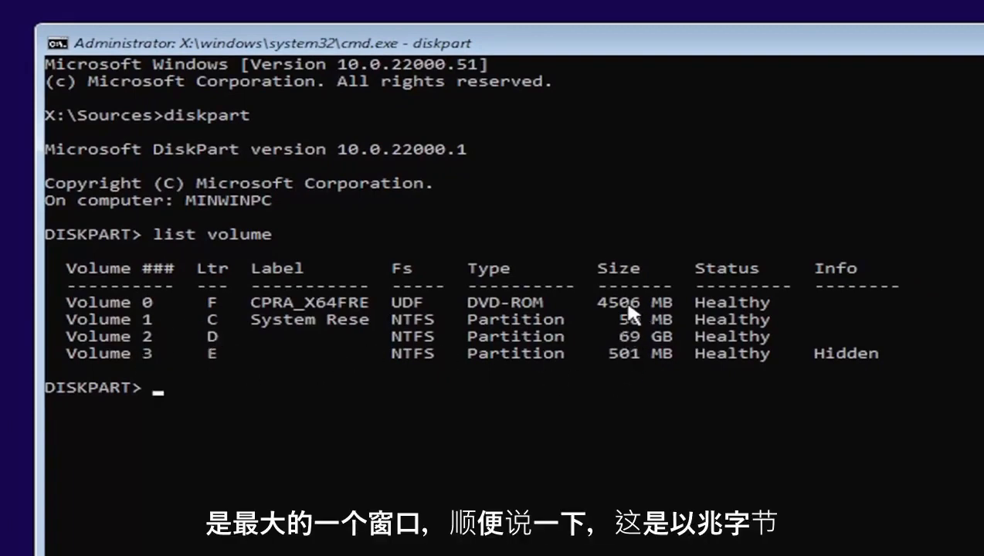
{"action": "mouse_move", "coordinate": [629, 343]}
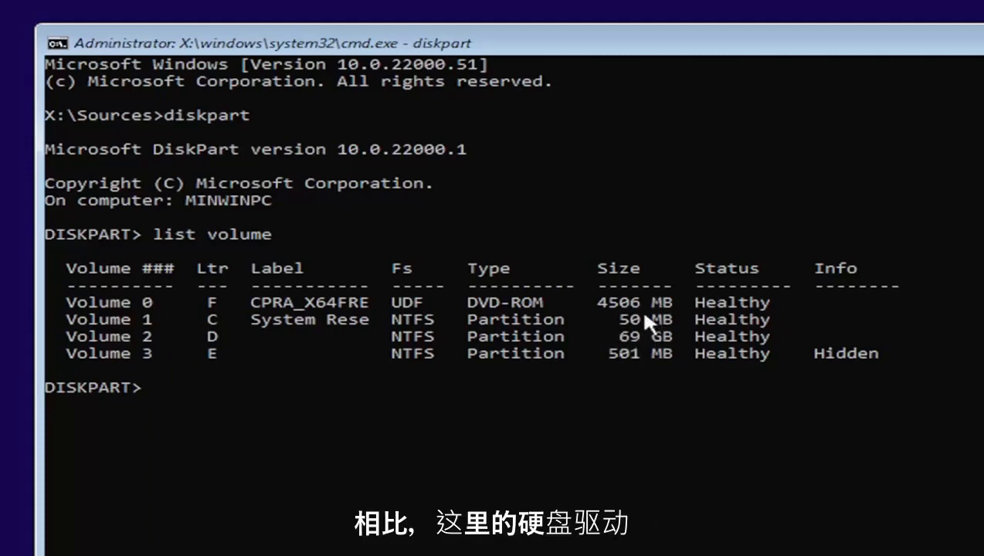
{"action": "mouse_move", "coordinate": [153, 345]}
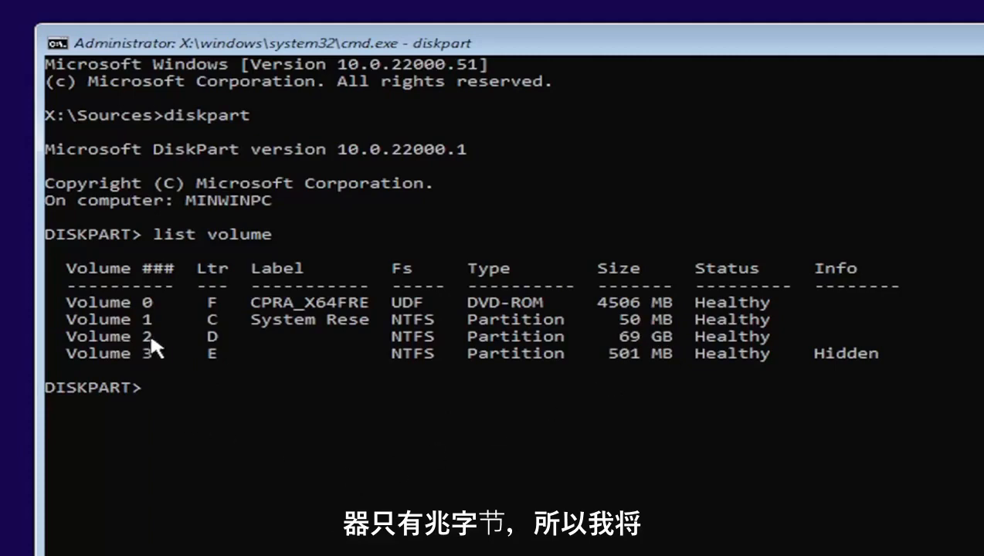
{"action": "mouse_move", "coordinate": [129, 546]}
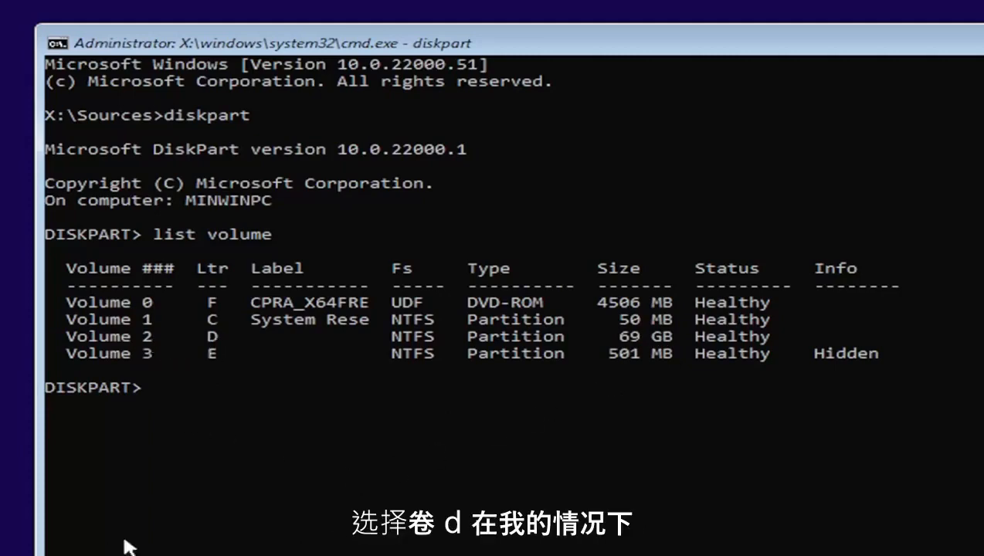
Enter 'cd d:' at the DISKPART prompt, which prints DiskPart's command list
{"action": "type", "text": "cd"}
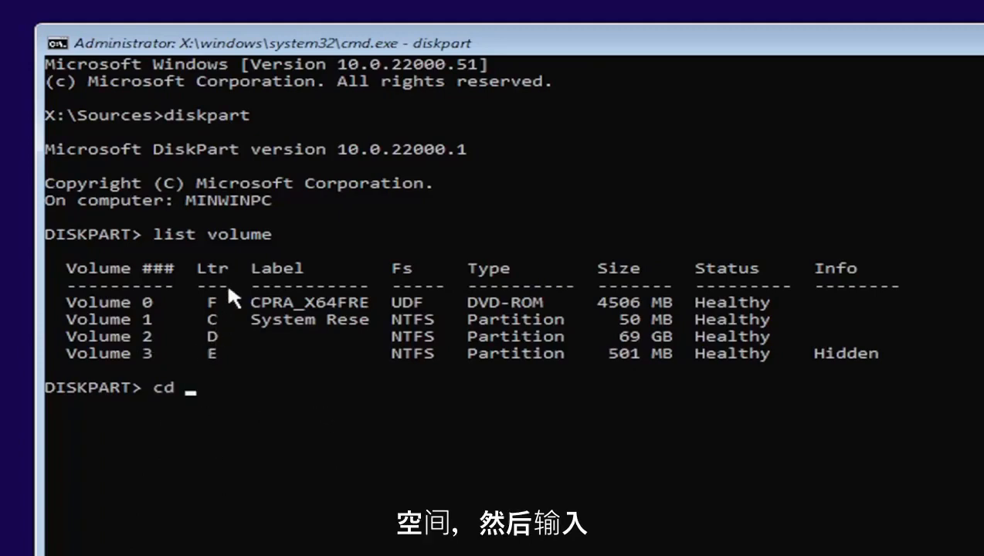
{"action": "type", "text": "d"}
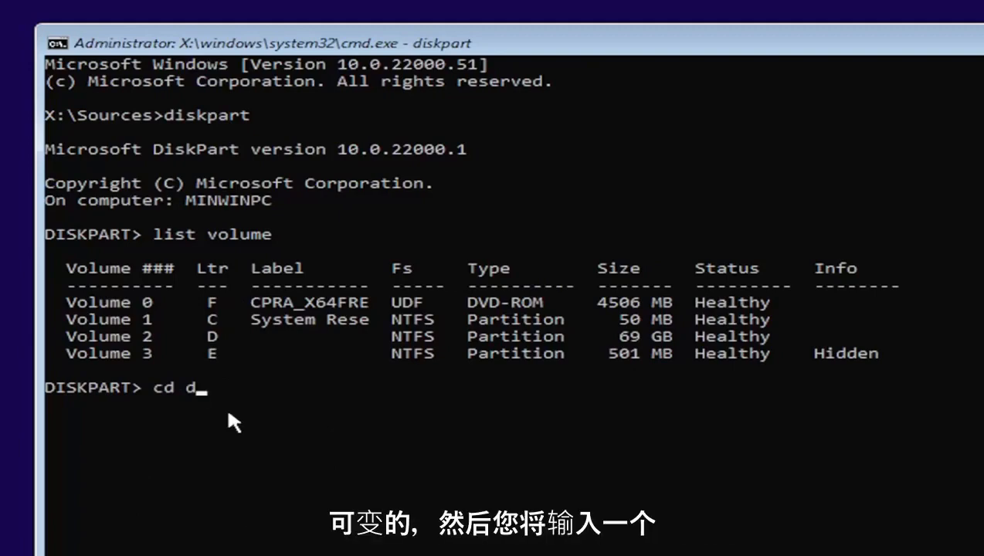
{"action": "type", "text": ":"}
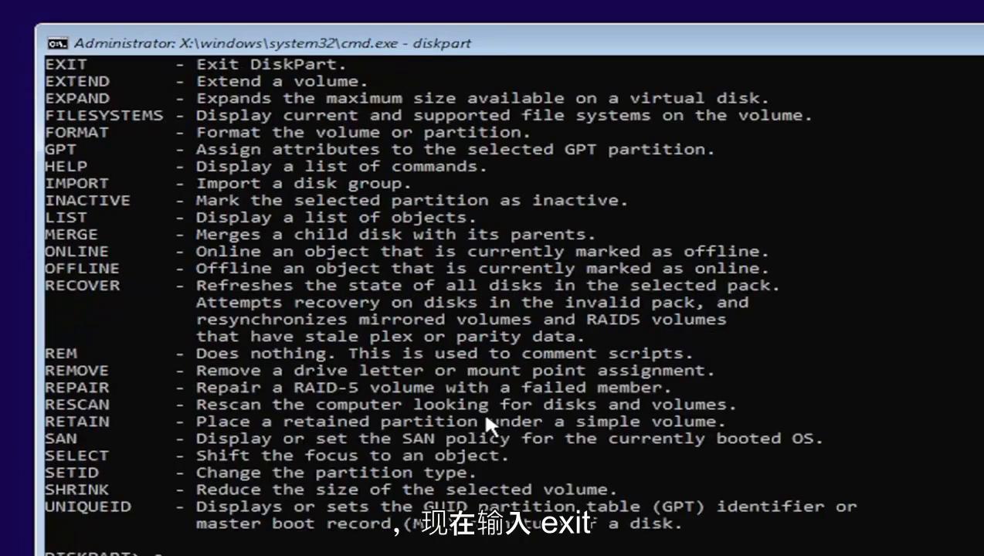
Exit DiskPart, switch to drive D, and change into D:\Windows\System32
{"action": "type", "text": "exit"}
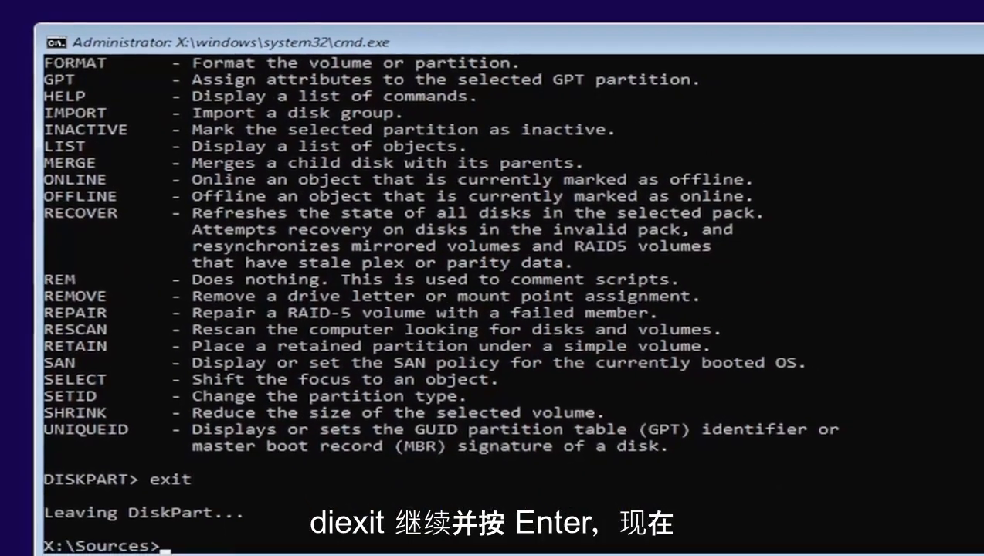
{"action": "type", "text": "d"}
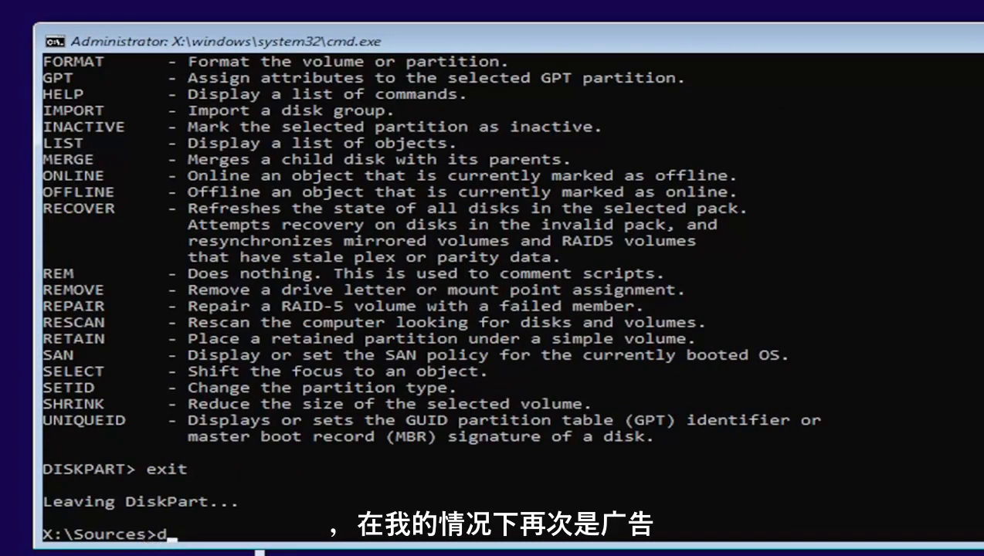
{"action": "type", "text": ":"}
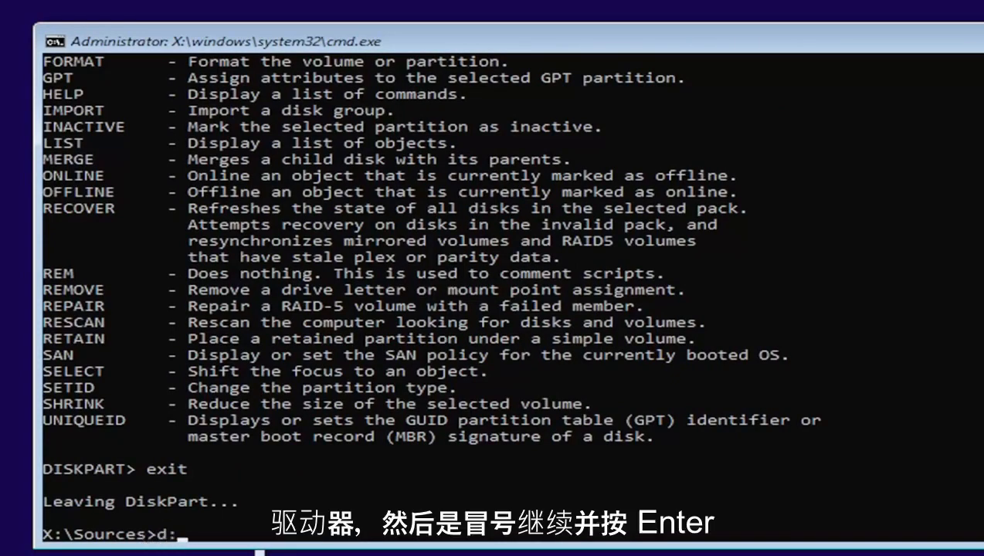
{"action": "key", "text": "Enter"}
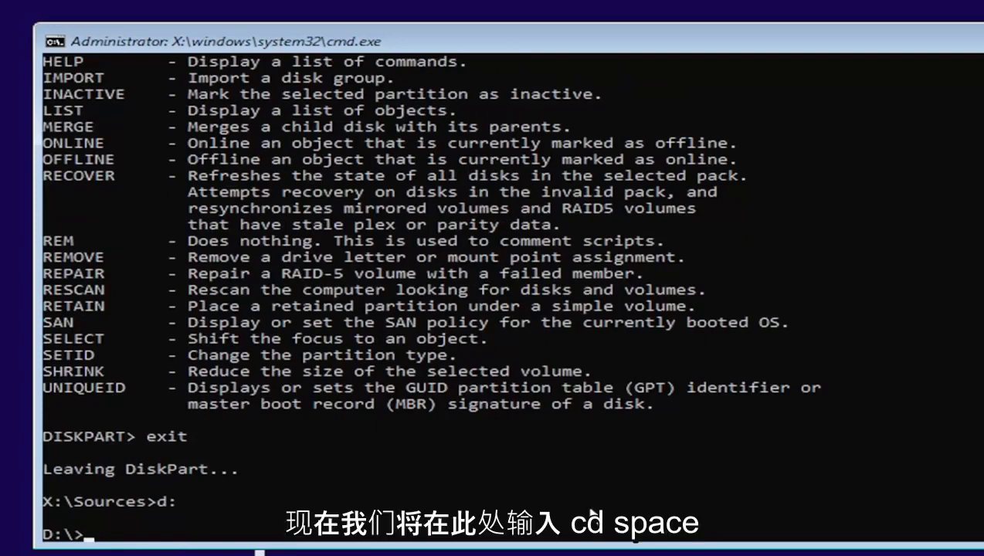
{"action": "type", "text": "cd windows"}
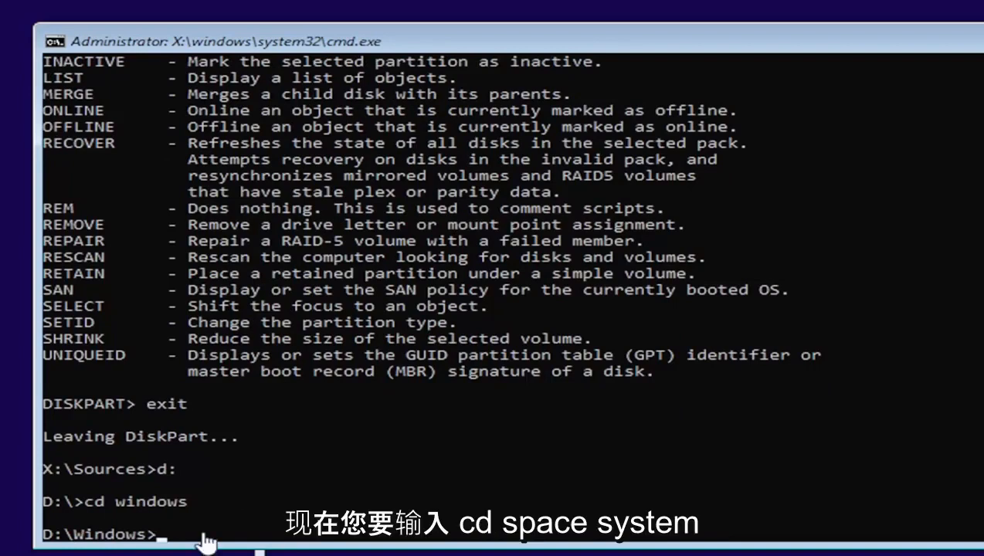
{"action": "type", "text": "cd"}
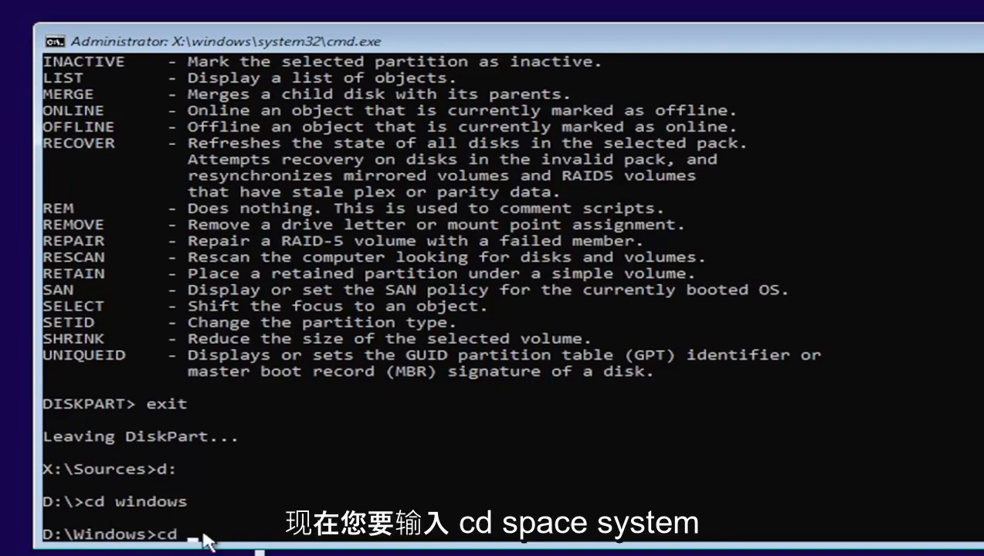
{"action": "type", "text": "system32"}
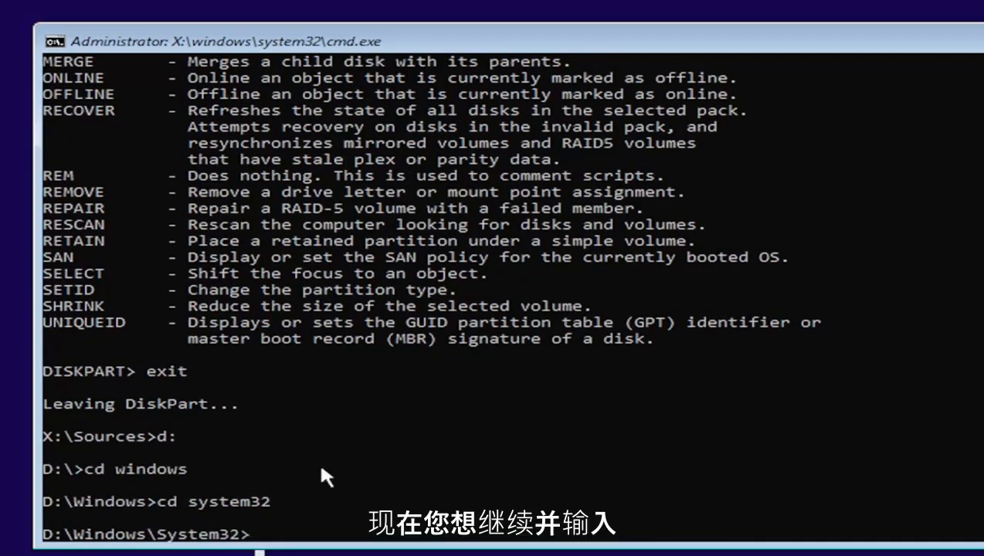
Back up utilman.exe as utilman1.exe in D:\Windows\System32
{"action": "type", "text": "copy"}
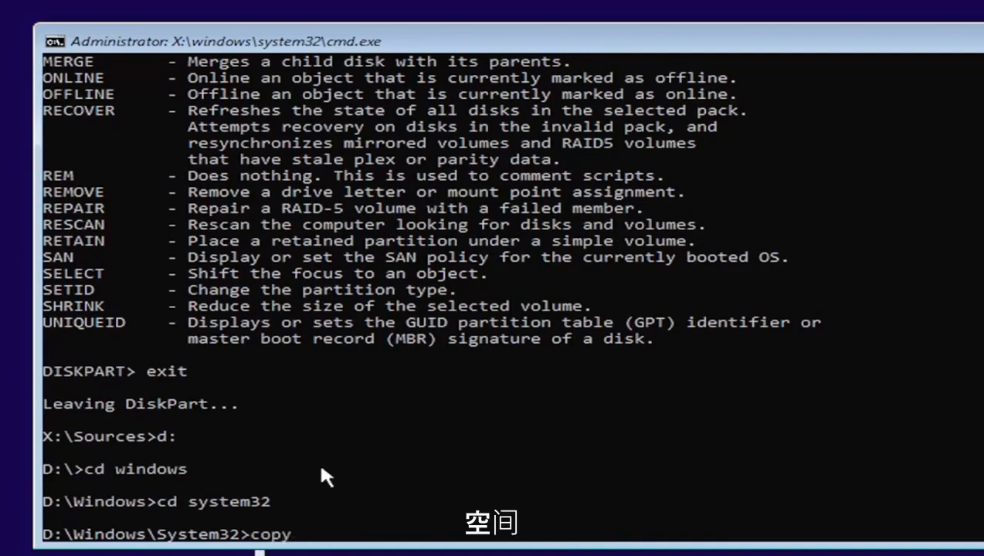
{"action": "type", "text": "utilman.exe utilman1.exe"}
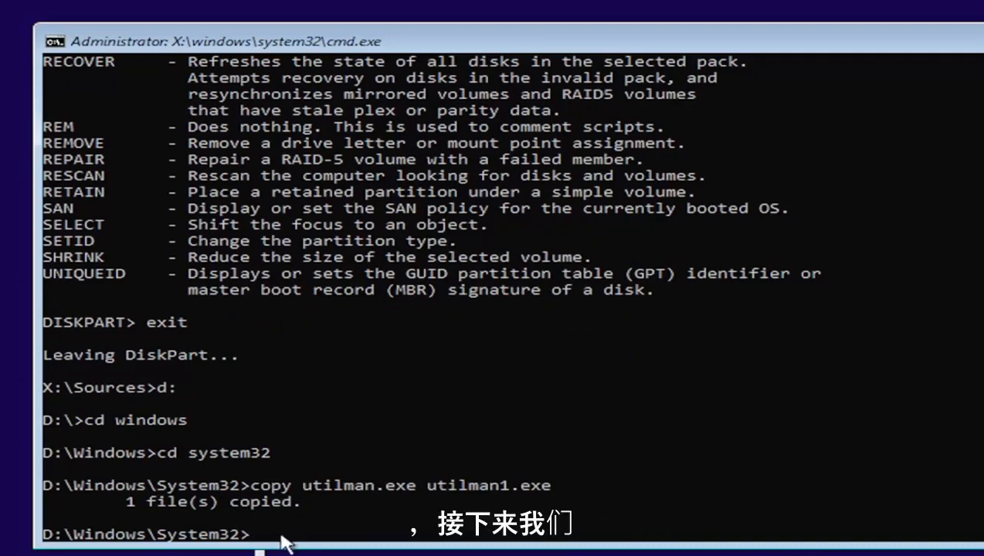
Back up cmd.exe as cmd1.exe, delete utilman.exe, and rename cmd.exe to utilman.exe
{"action": "type", "text": "c"}
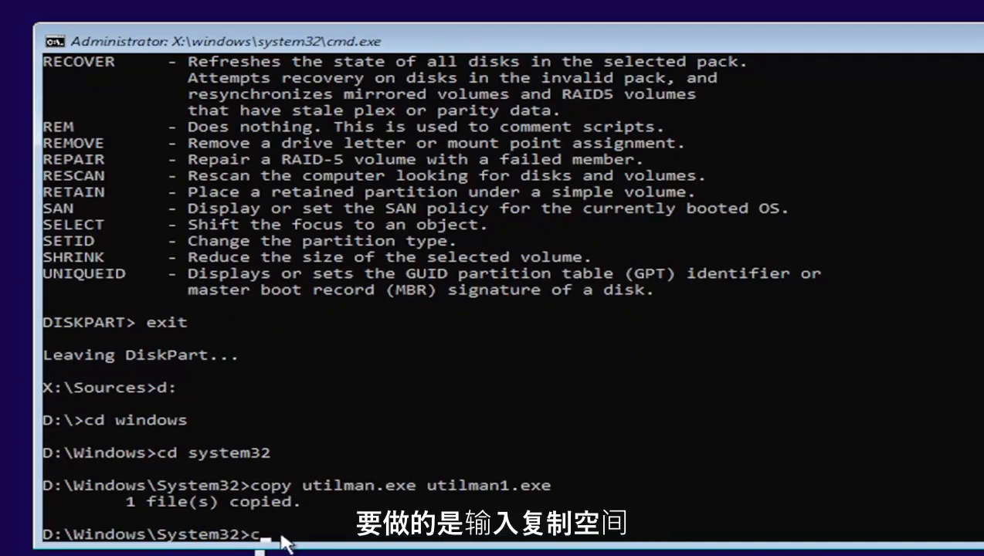
{"action": "type", "text": "opy cmd.exe utilman.exe"}
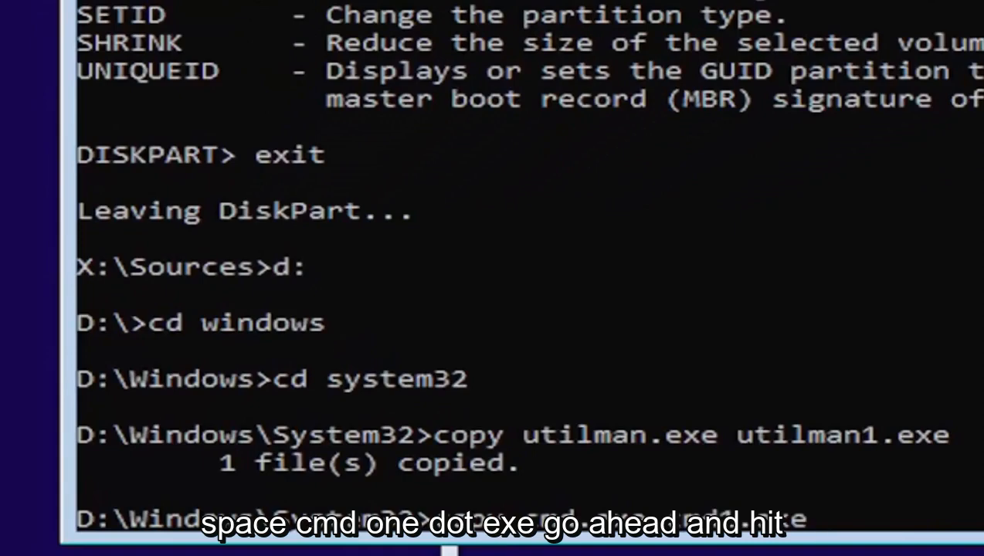
{"action": "key", "text": "enter"}
{"action": "type", "text": "del utilman.exe"}
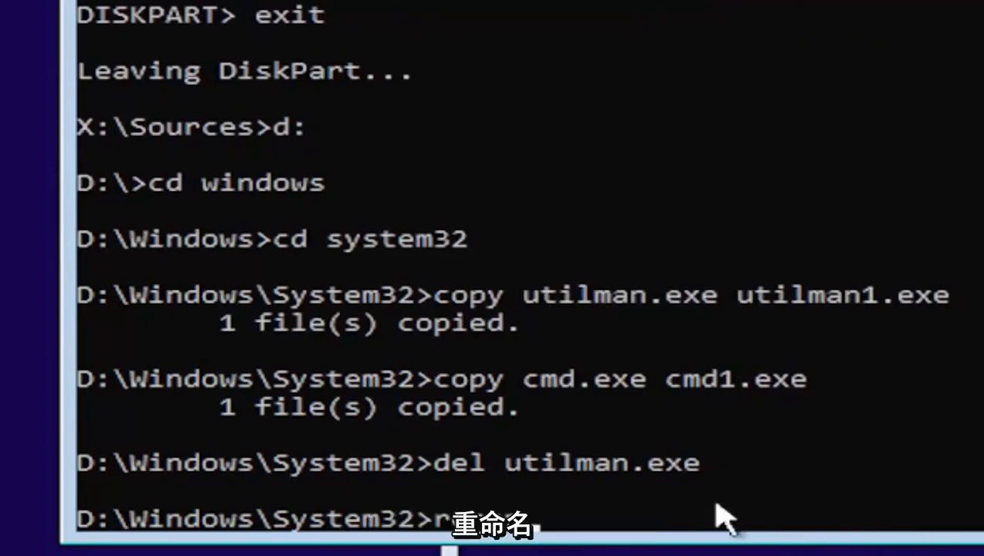
{"action": "type", "text": "rename cmd.exe"}
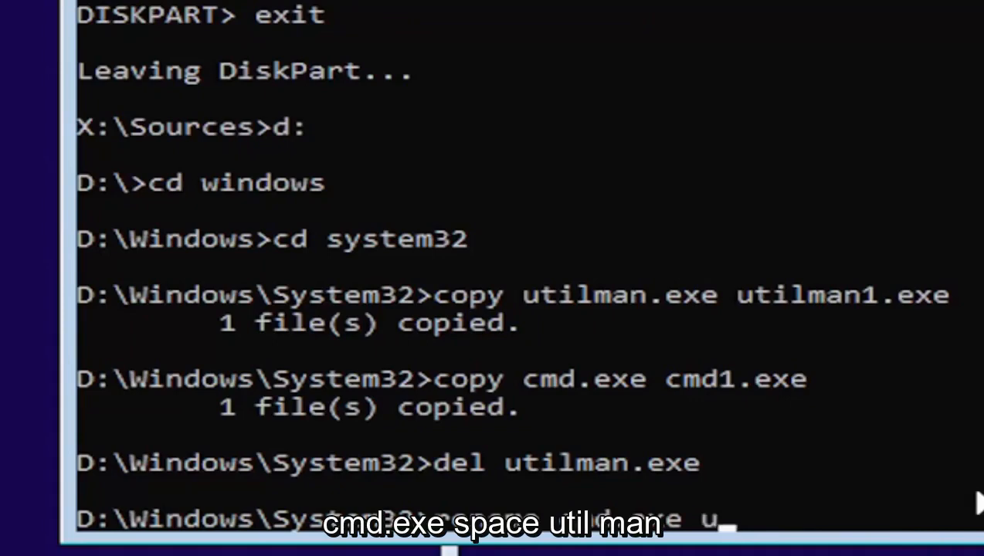
{"action": "type", "text": "utilman"}
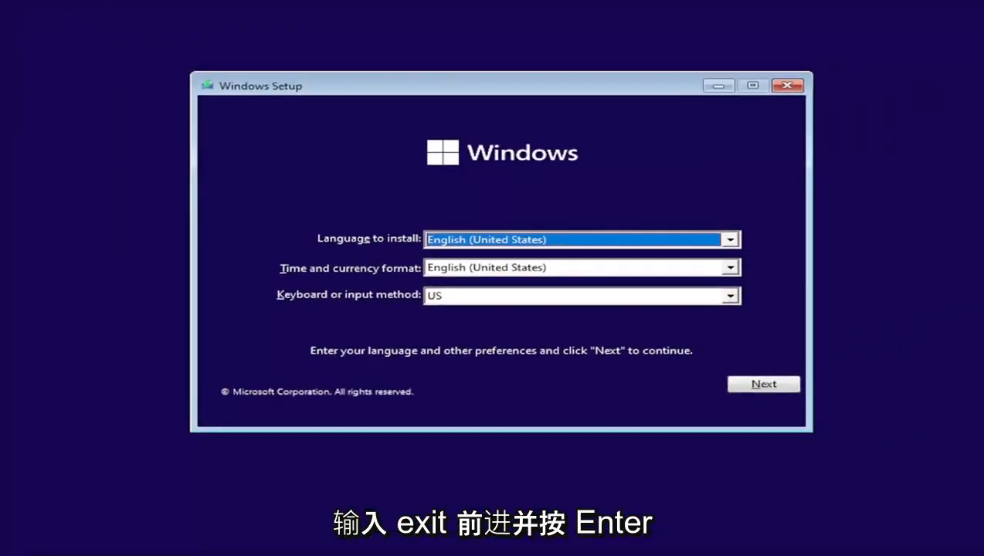
{"action": "mouse_move", "coordinate": [805, 77]}
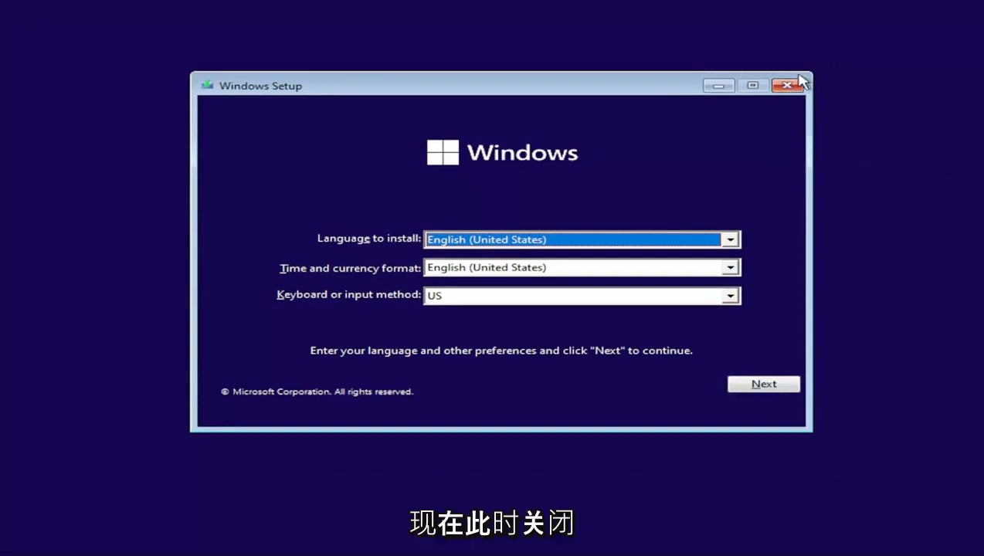
Close the Windows Setup window and confirm cancelling the installation
{"action": "left_click", "coordinate": [783, 86]}
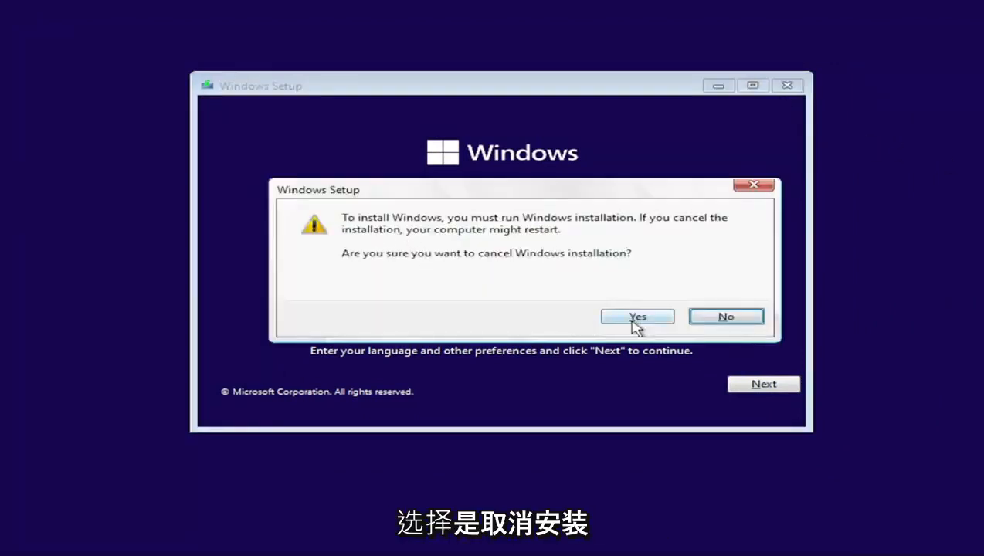
{"action": "left_click", "coordinate": [637, 315]}
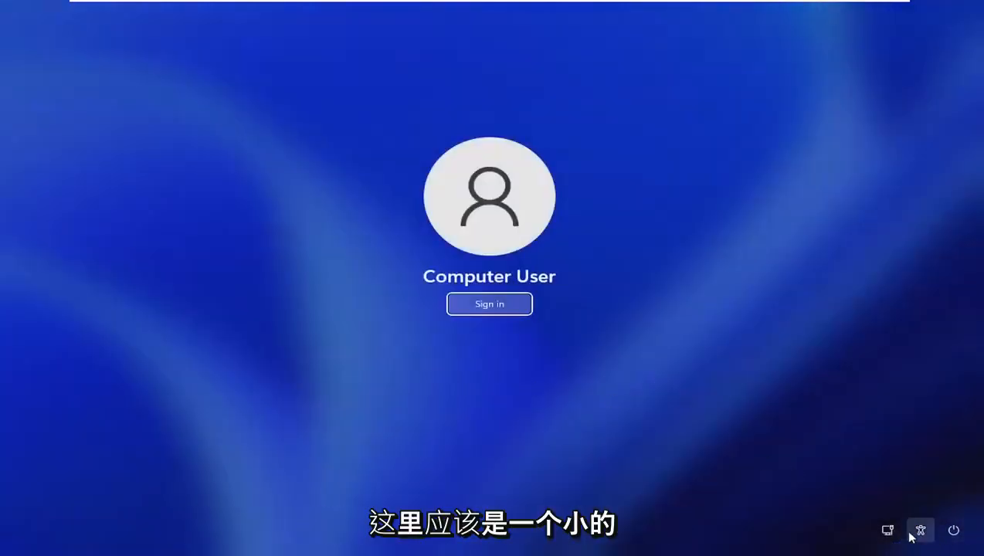
{"action": "mouse_move", "coordinate": [920, 529]}
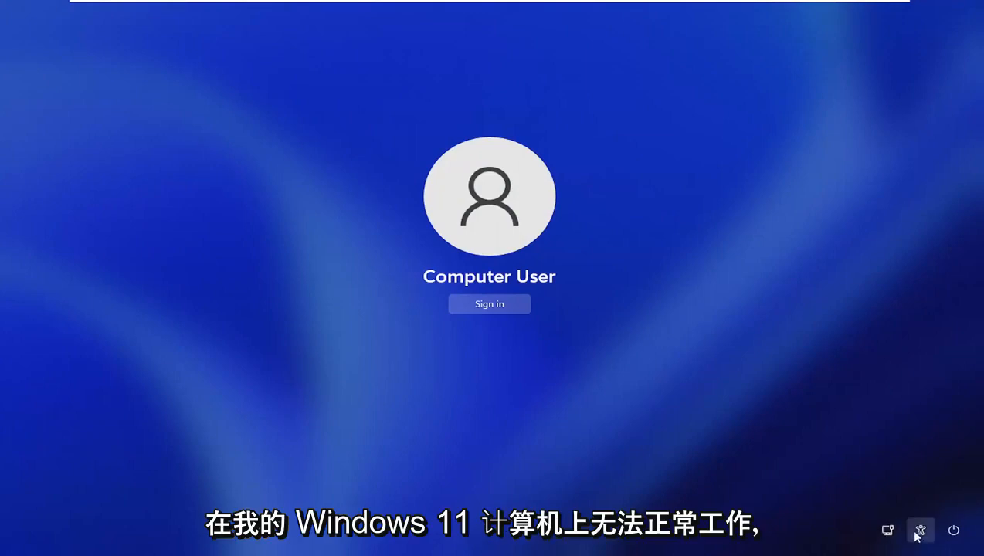
{"action": "mouse_move", "coordinate": [919, 529]}
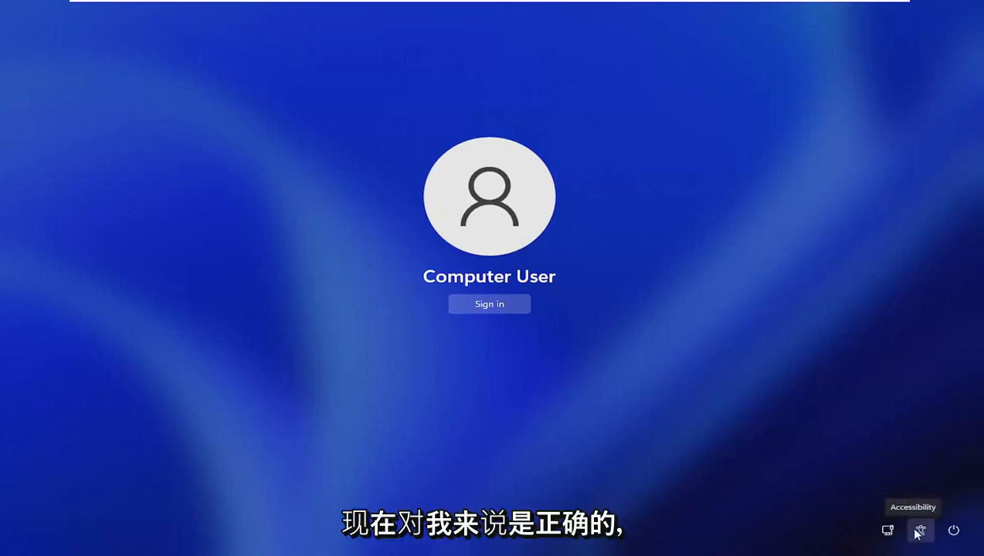
{"action": "mouse_move", "coordinate": [732, 386]}
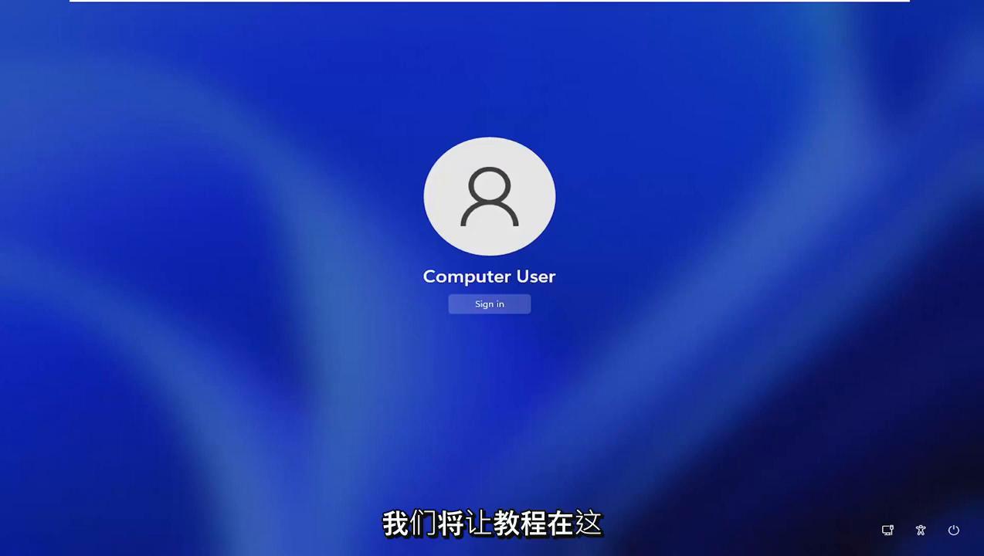
{"action": "mouse_move", "coordinate": [271, 325]}
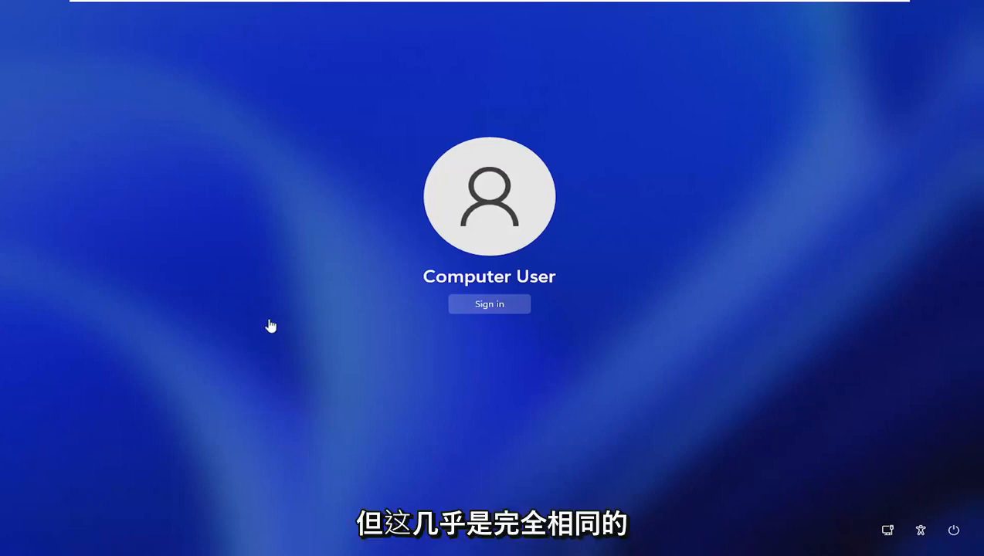
{"action": "mouse_move", "coordinate": [352, 341]}
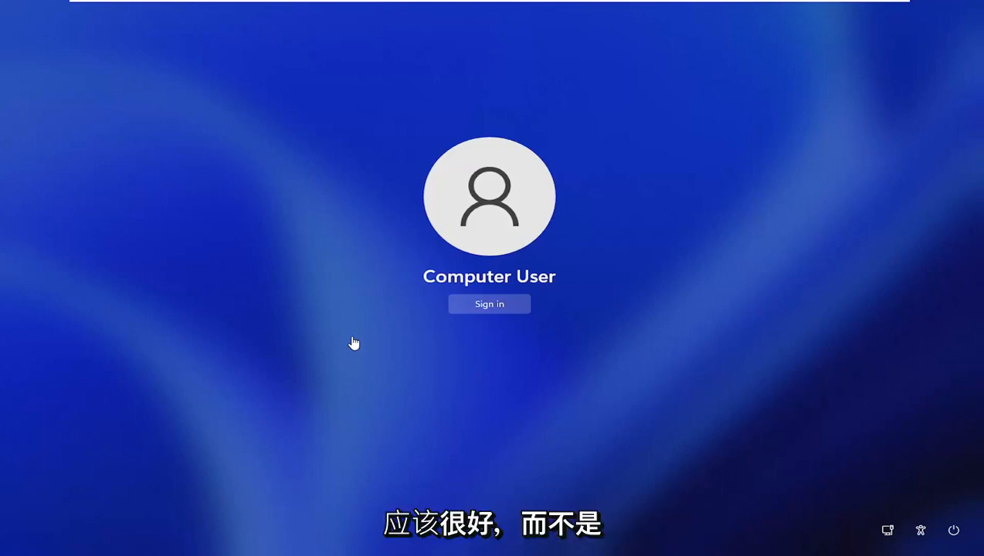
{"action": "mouse_move", "coordinate": [678, 342]}
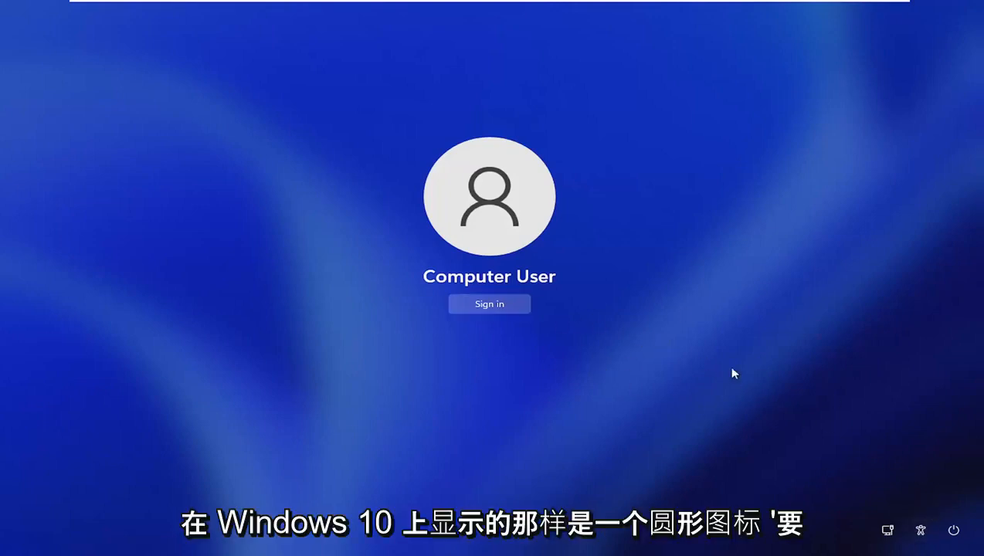
{"action": "mouse_move", "coordinate": [920, 530]}
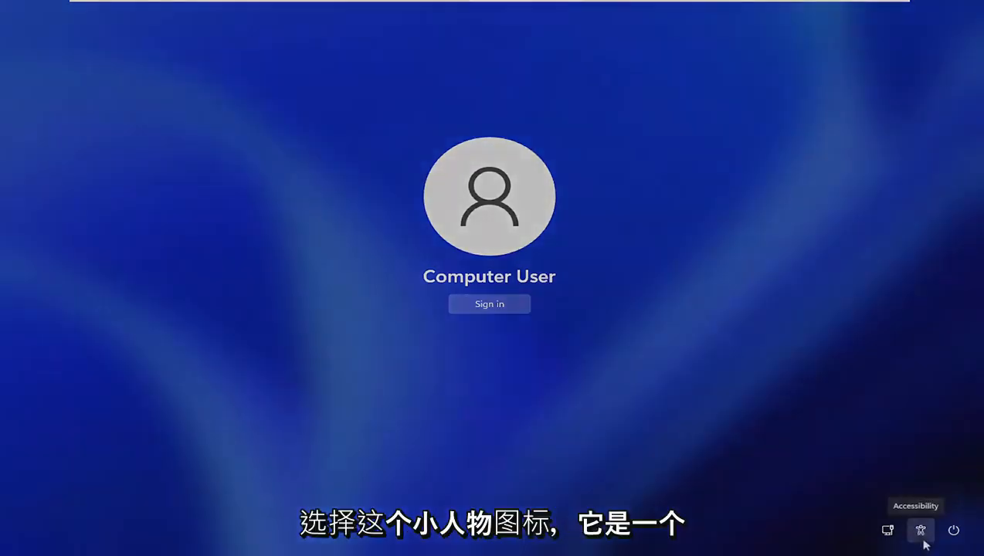
{"action": "left_click", "coordinate": [920, 530]}
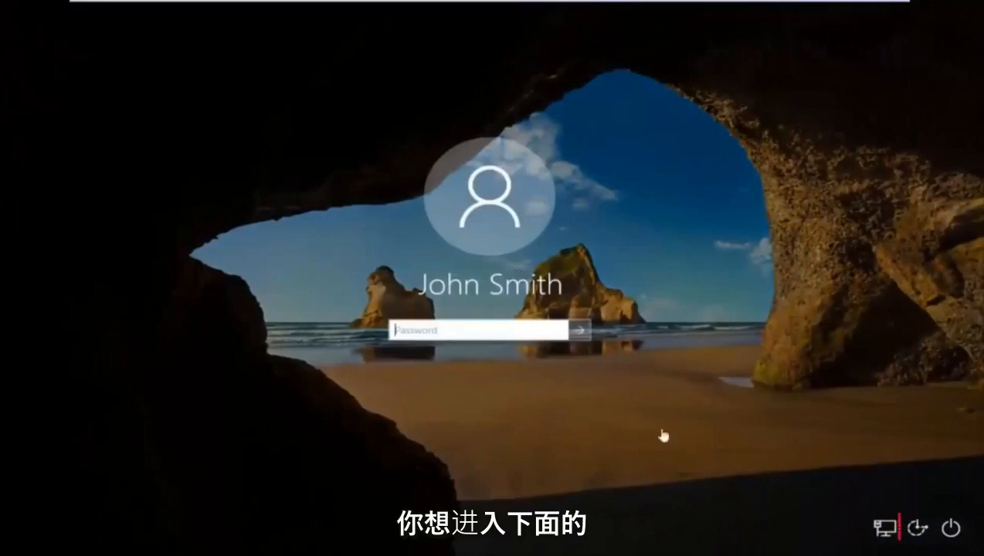
Launch the command prompt from the lock-screen accessibility button and run 'control userpasswords2'
{"action": "left_click", "coordinate": [914, 531]}
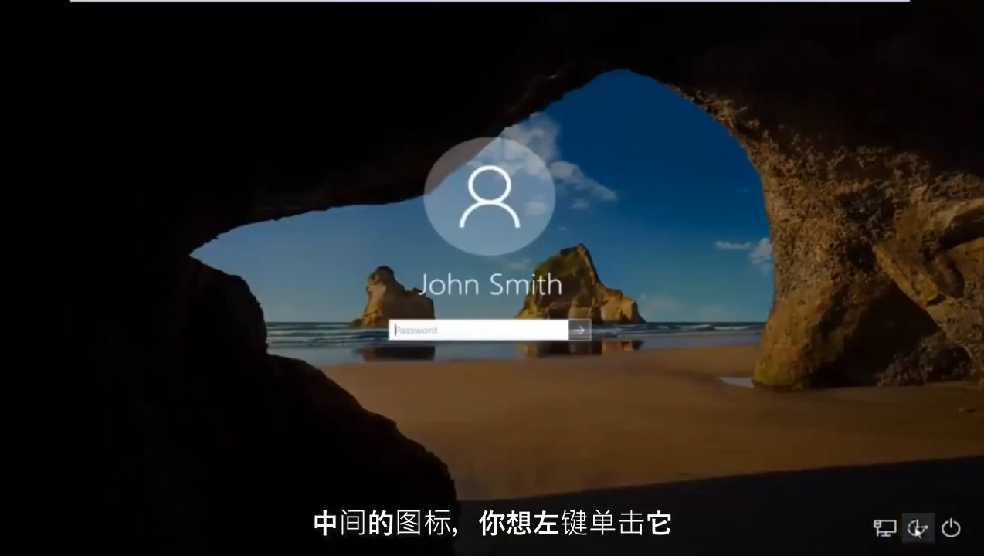
{"action": "left_click", "coordinate": [916, 525]}
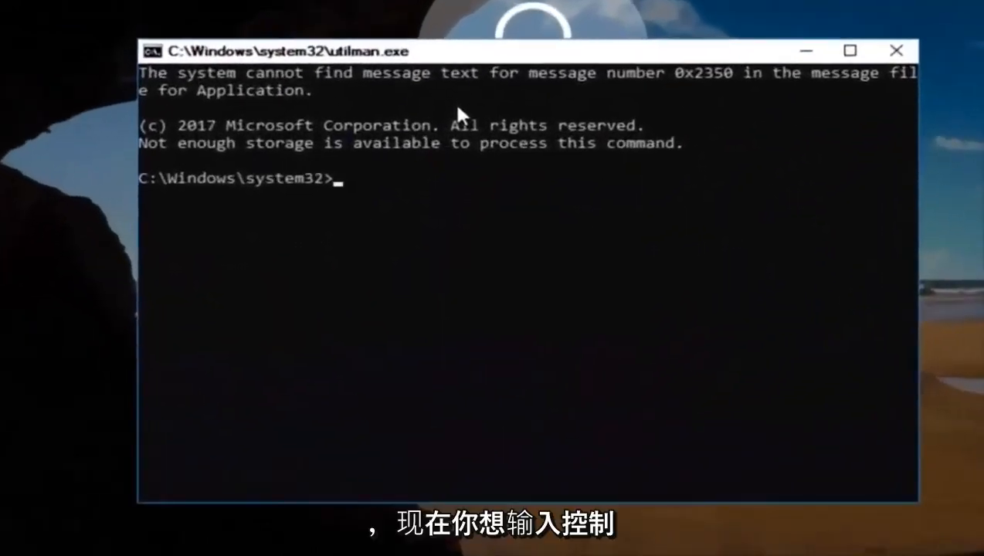
{"action": "type", "text": "contro"}
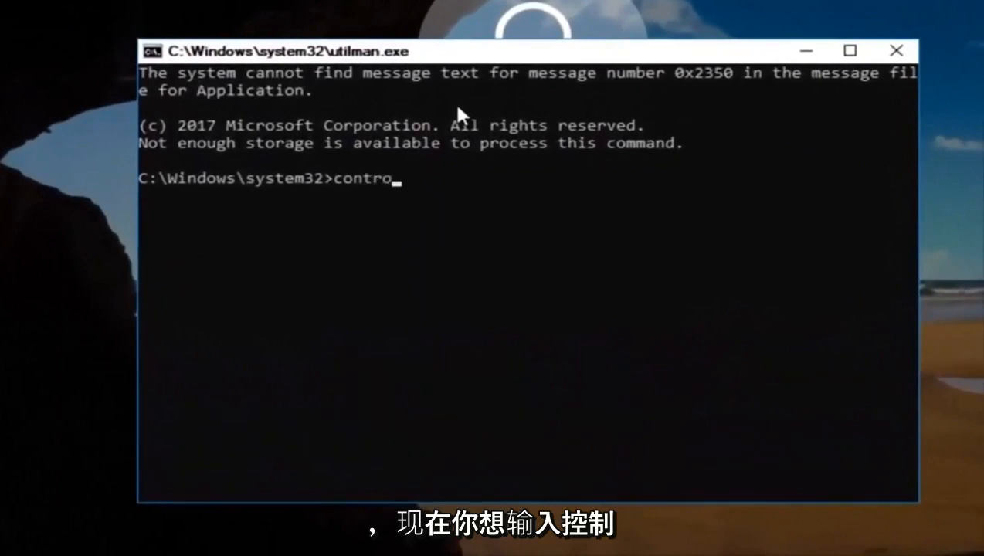
{"action": "type", "text": "l"}
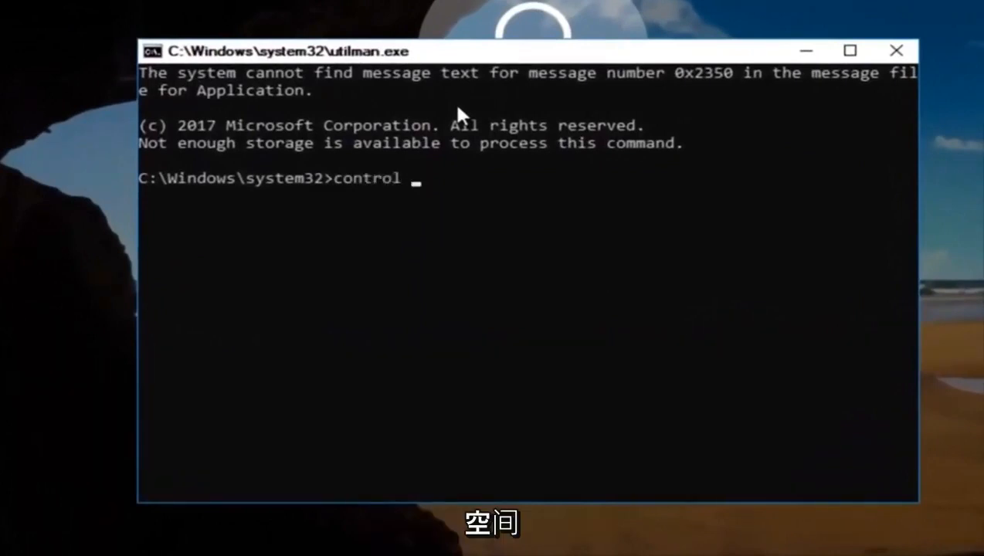
{"action": "type", "text": "userpasswo"}
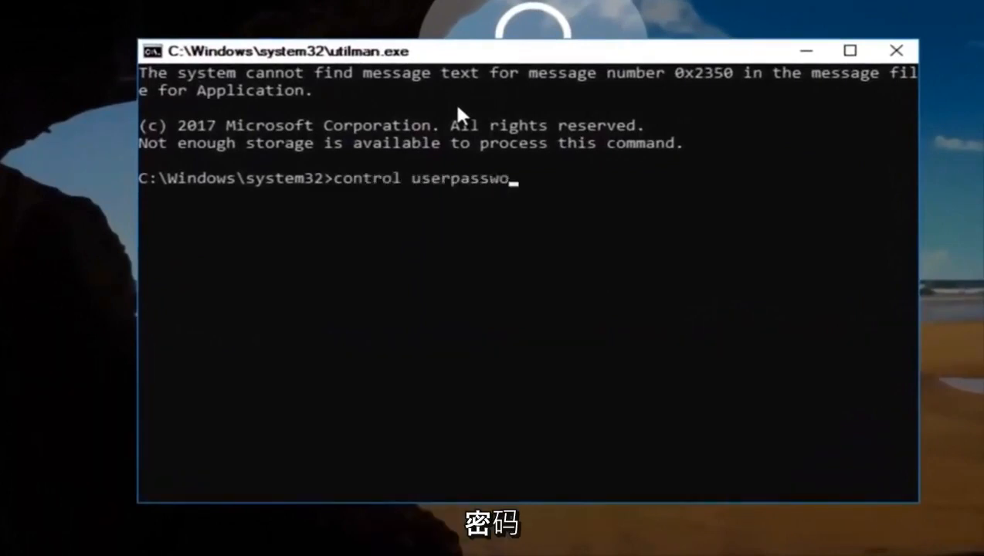
{"action": "type", "text": "rds2"}
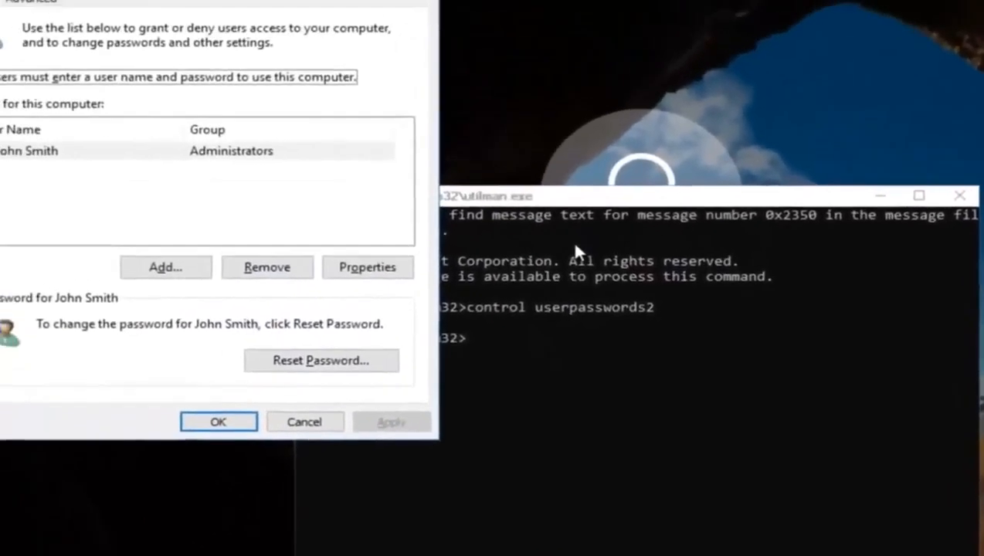
Reset John Smith's password to a new one in User Accounts and confirm with OK
{"action": "left_click", "coordinate": [92, 205]}
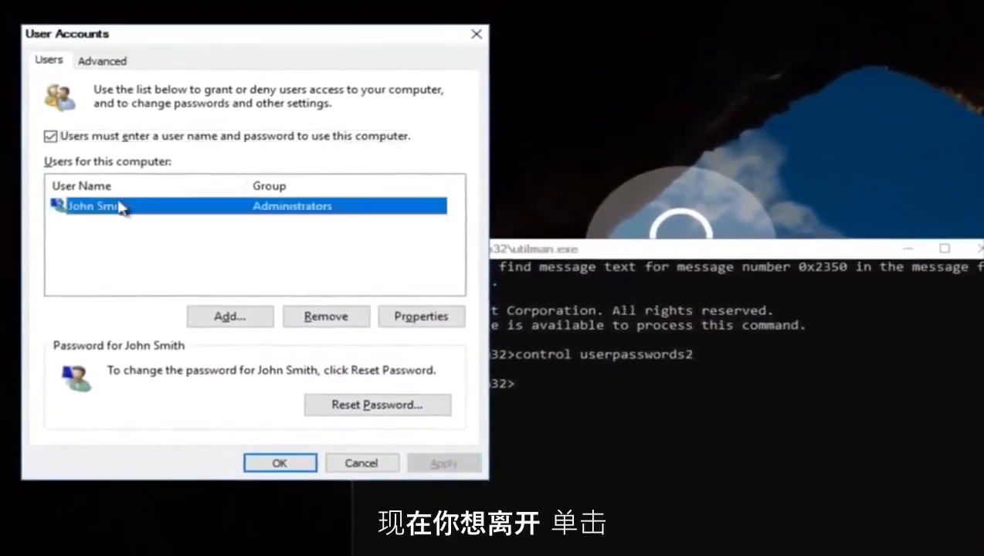
{"action": "mouse_move", "coordinate": [102, 362]}
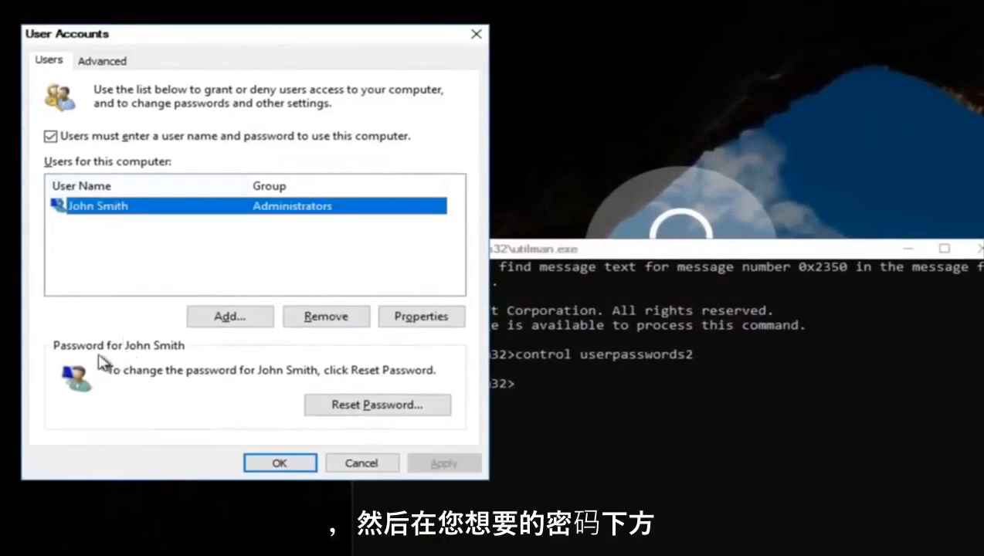
{"action": "left_click", "coordinate": [376, 404]}
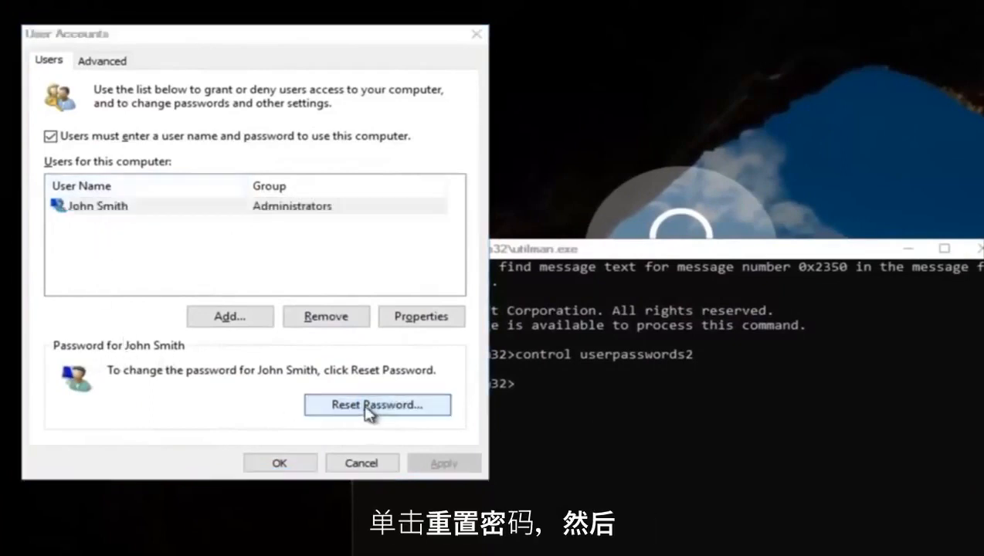
{"action": "left_click", "coordinate": [377, 404]}
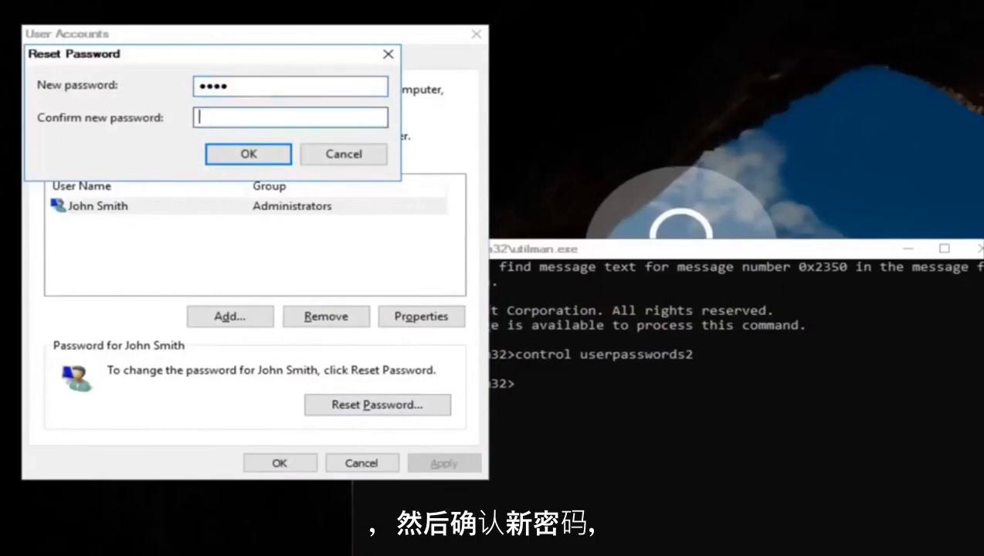
{"action": "left_click", "coordinate": [248, 153]}
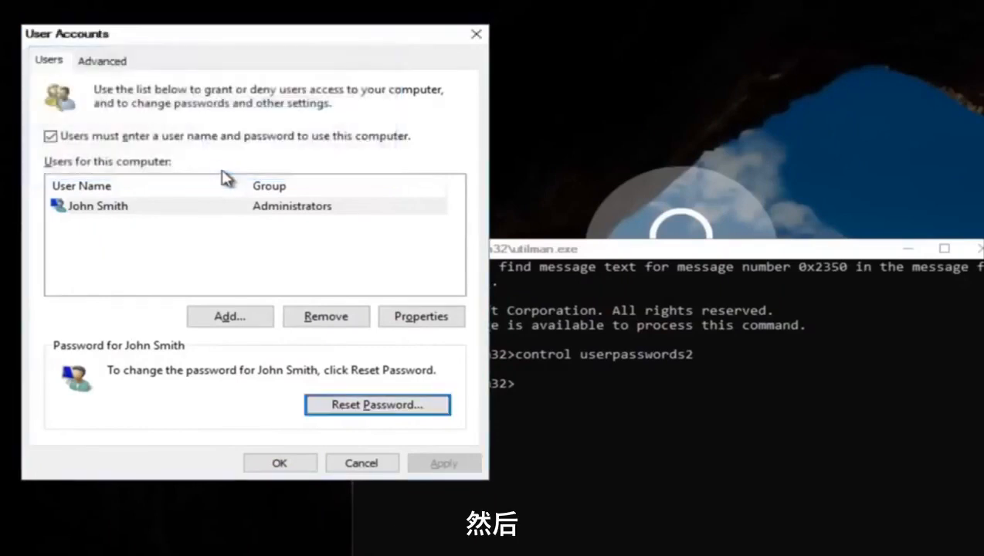